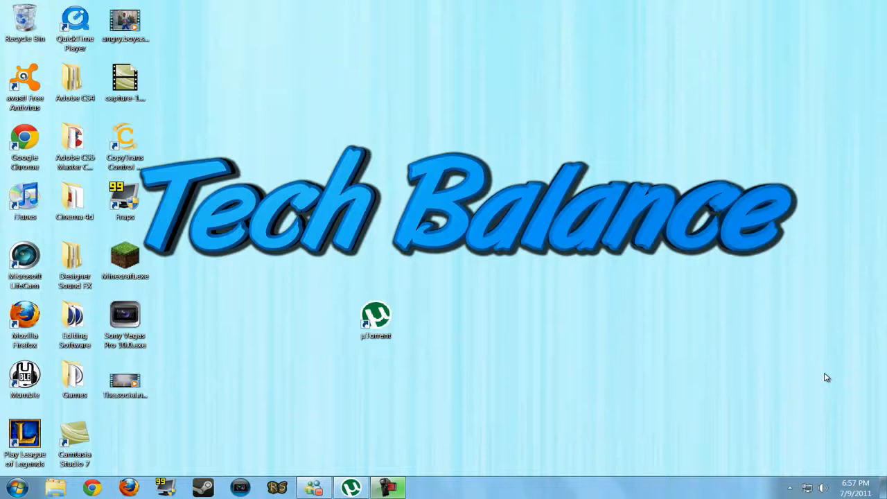
mouse_move(604, 269)
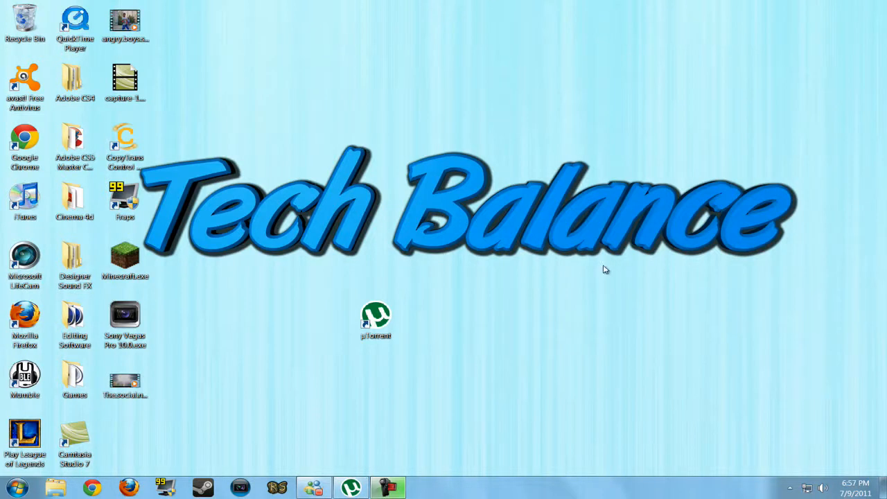
Step: Launch Firefox from the desktop to reach the Google homepage
click(375, 319)
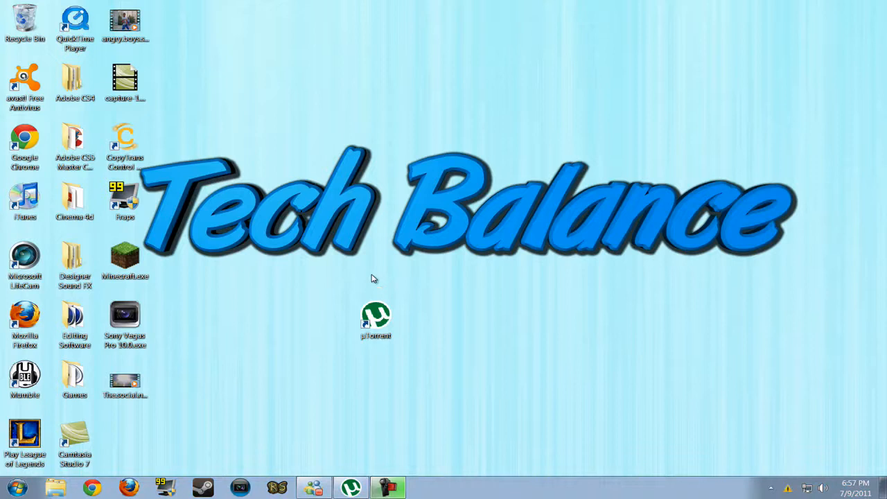
mouse_move(385, 282)
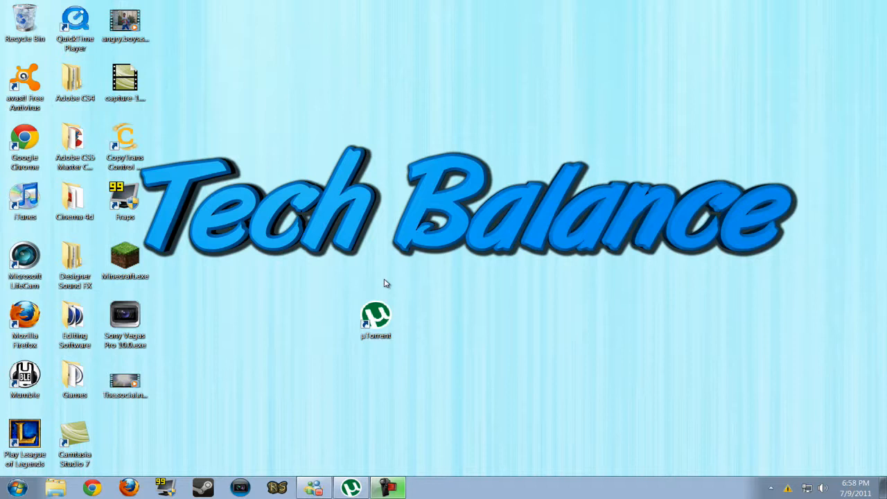
mouse_move(380, 262)
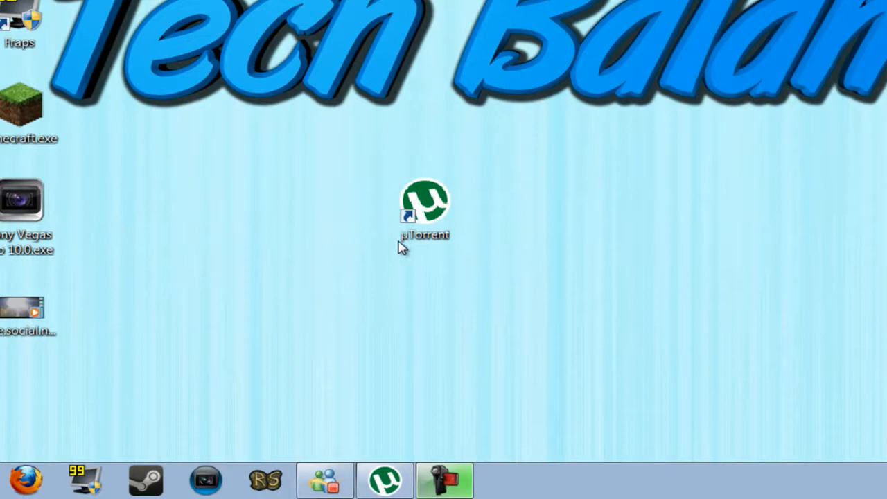
click(424, 208)
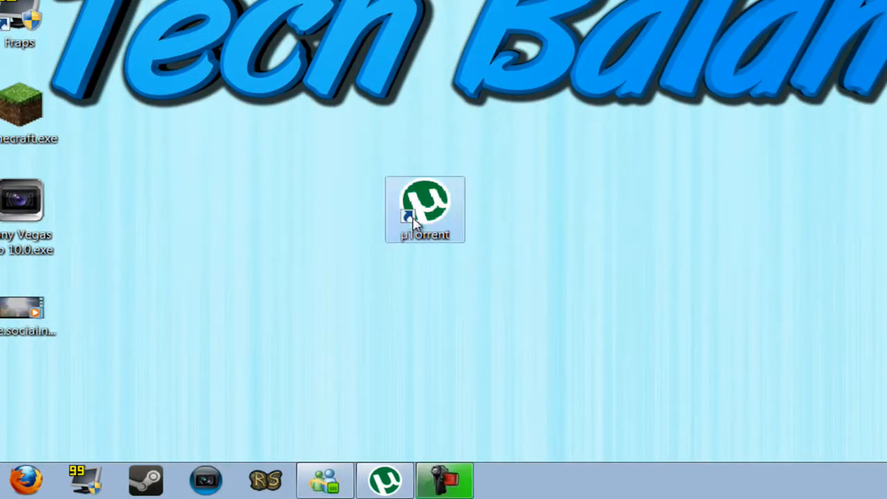
mouse_move(506, 175)
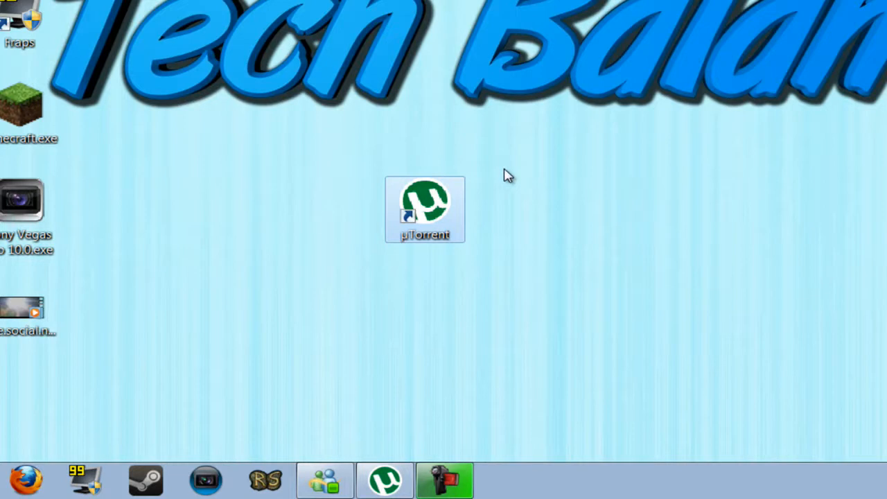
mouse_move(510, 172)
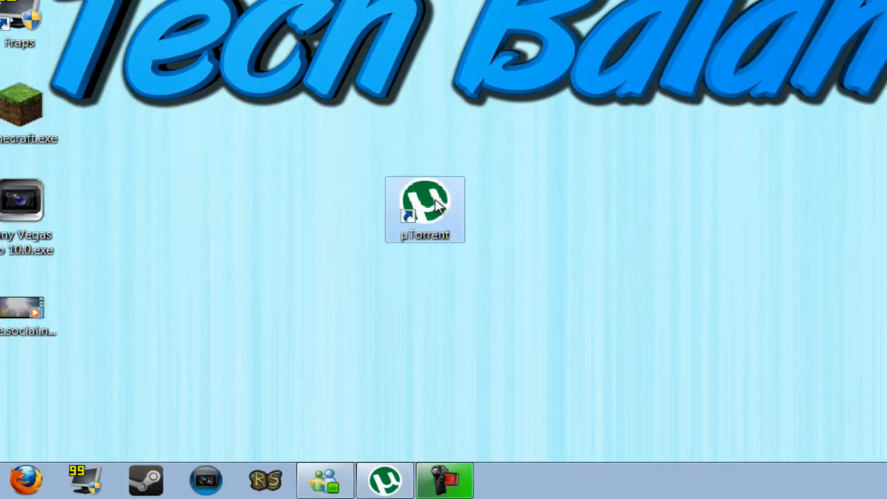
mouse_move(34, 488)
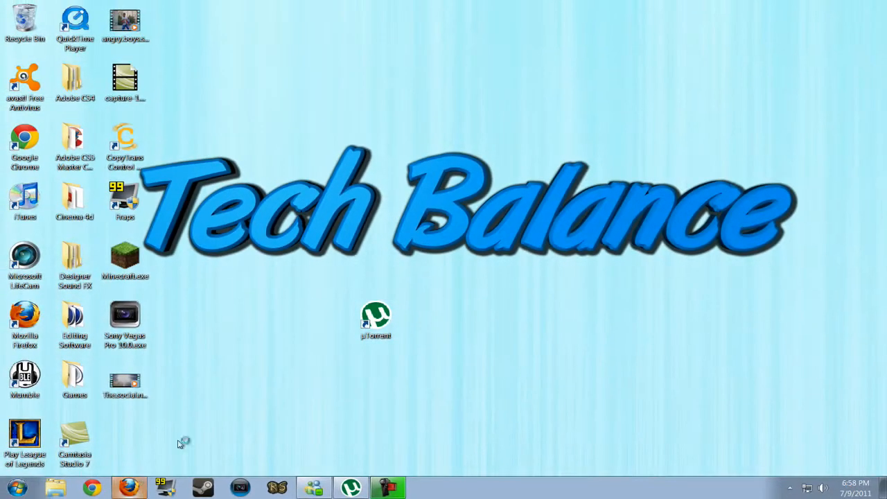
click(129, 487)
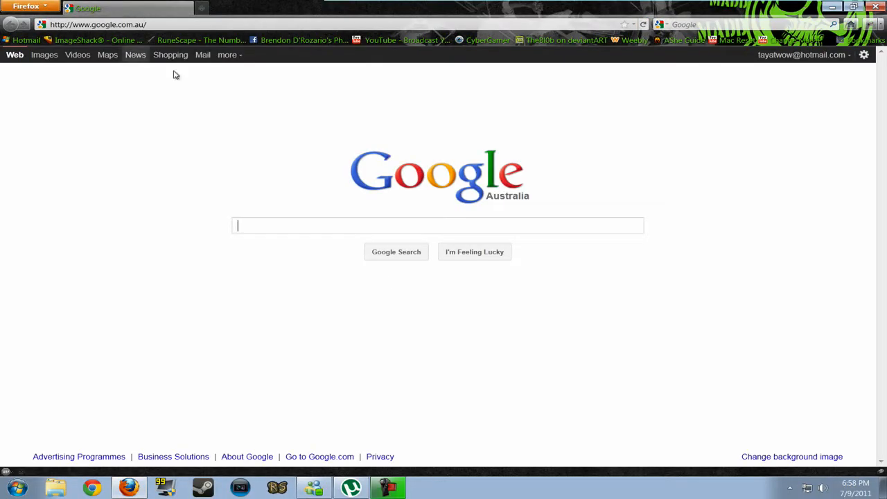
mouse_move(250, 94)
text(The Pirate bay)
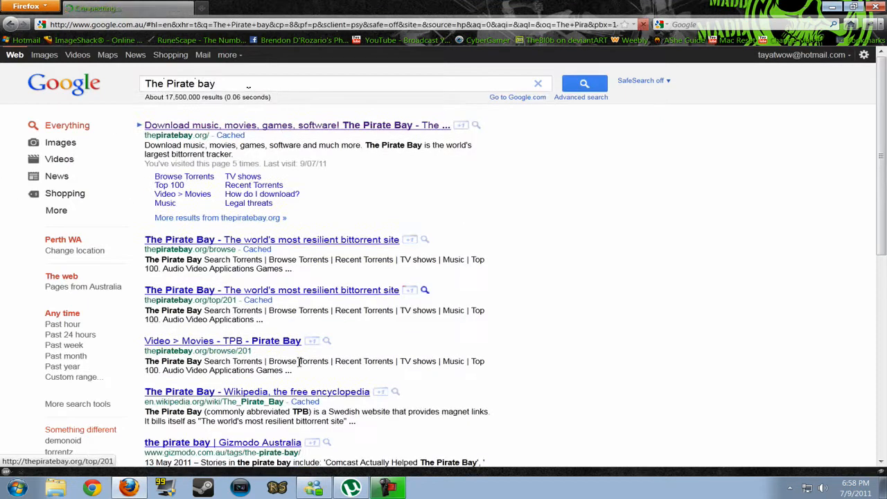
Step: From the first Google result, search The Pirate Bay for 'The Hangover 2' via Pirate Search
click(297, 124)
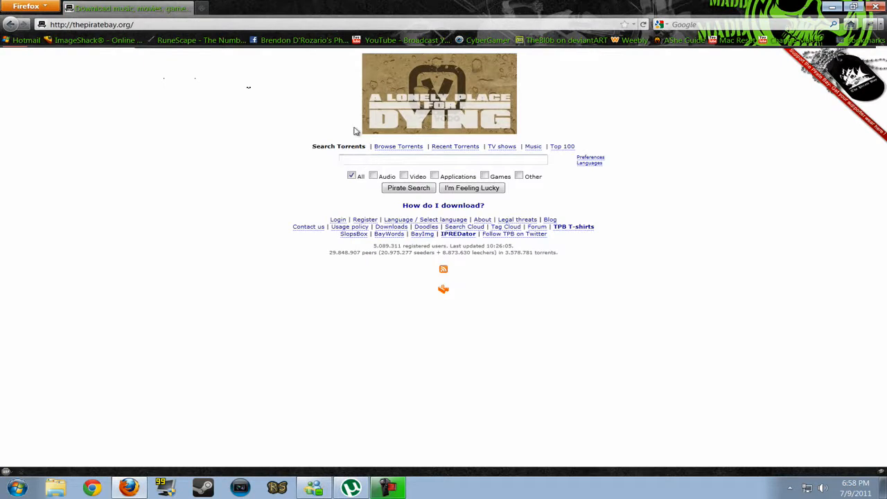
click(443, 161)
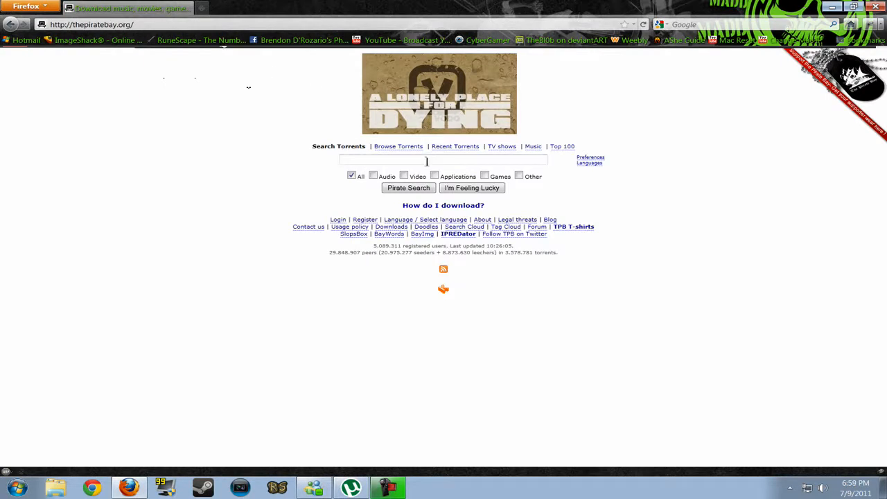
click(443, 161)
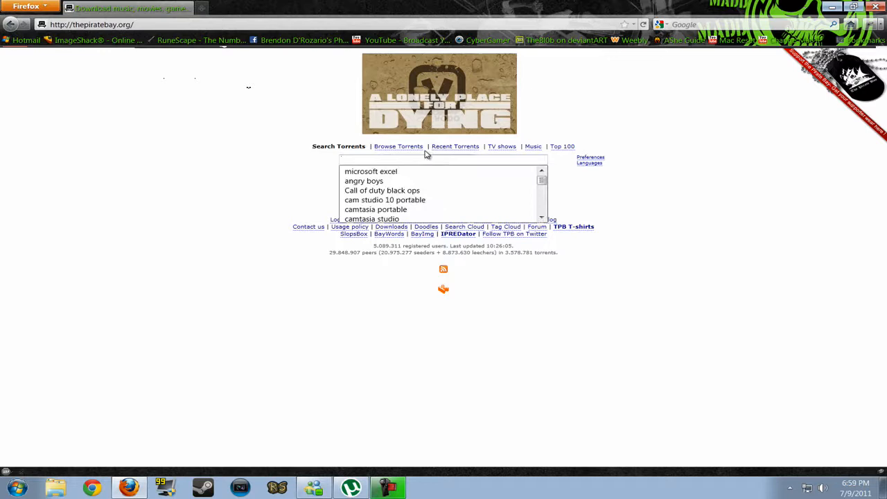
text(The Hangover 2)
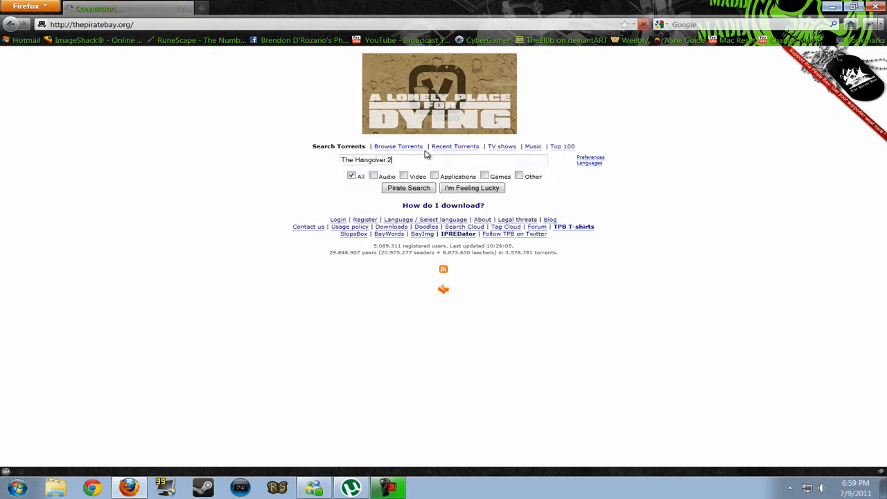
click(408, 189)
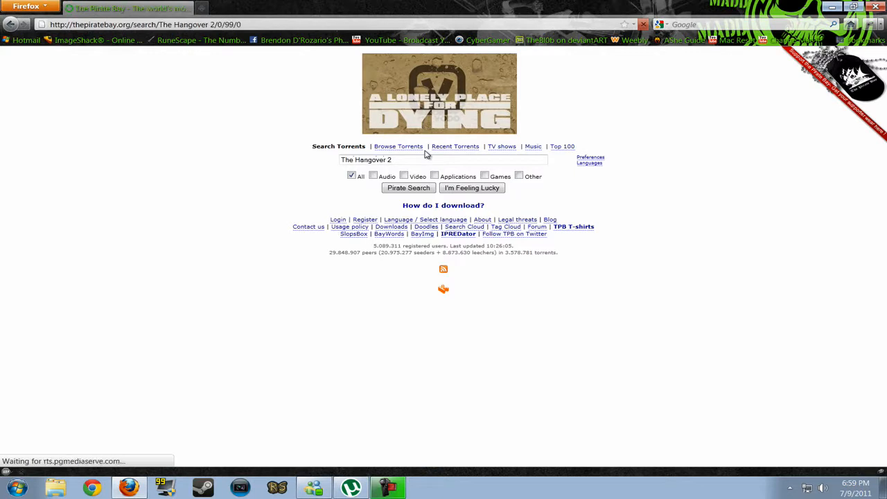
Step: Load the results page listing about 259 Hangover 2 movie torrents
click(408, 188)
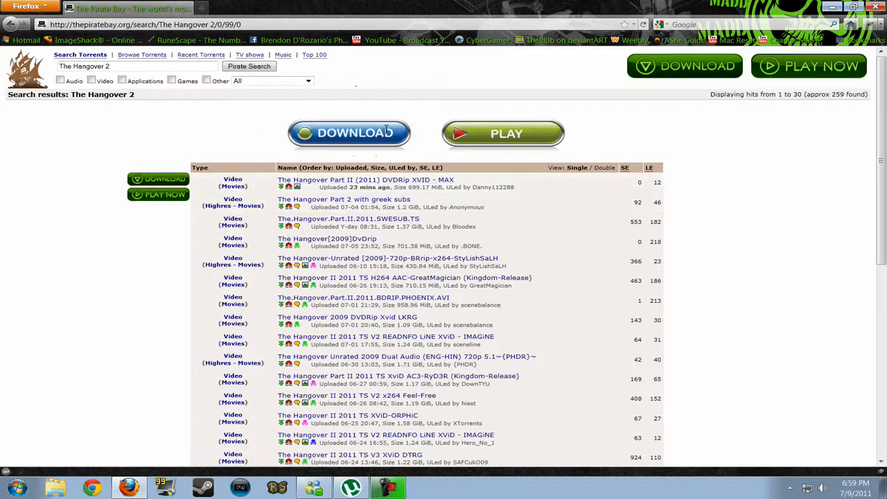
mouse_move(330, 183)
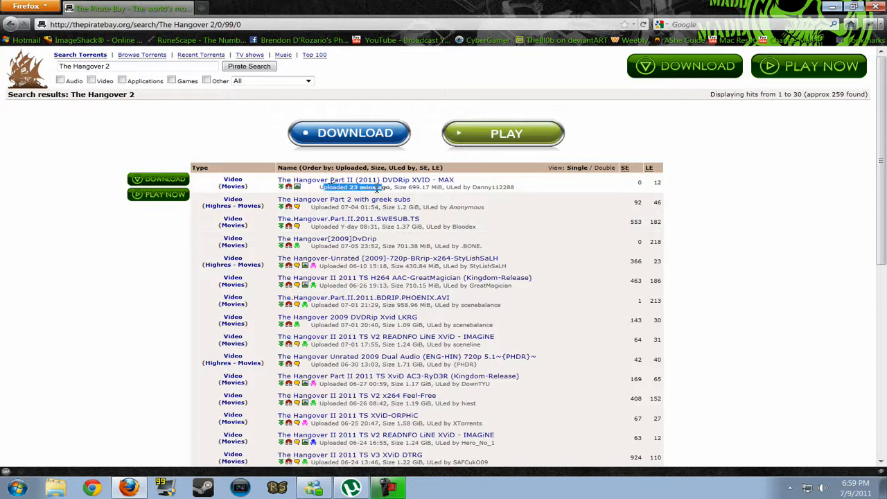
mouse_move(321, 293)
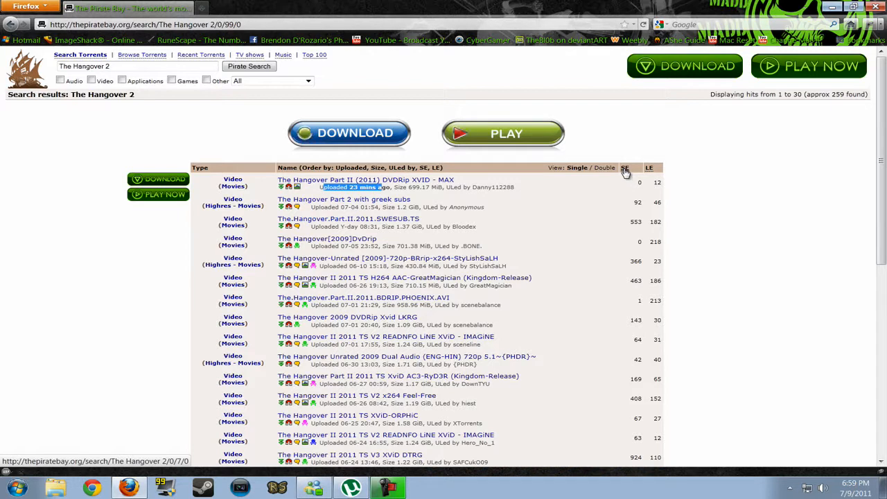
Step: Sort the results by the SE column so most-seeded torrents come first
click(623, 168)
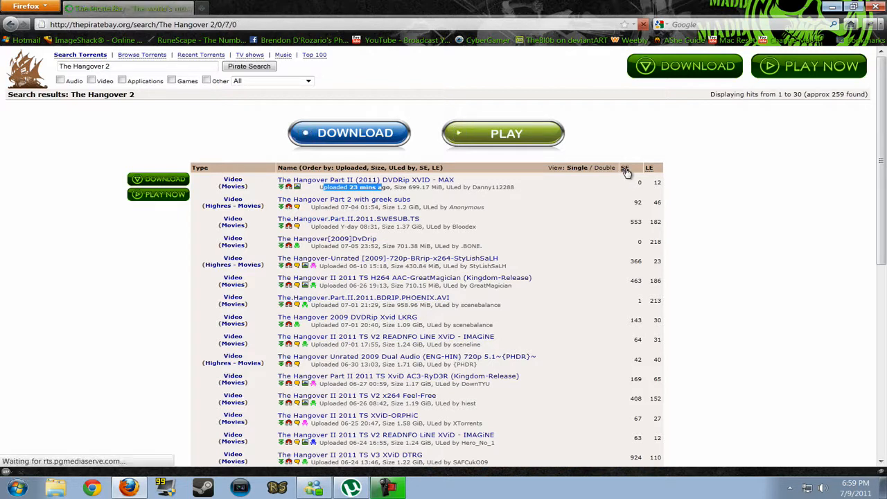
click(624, 168)
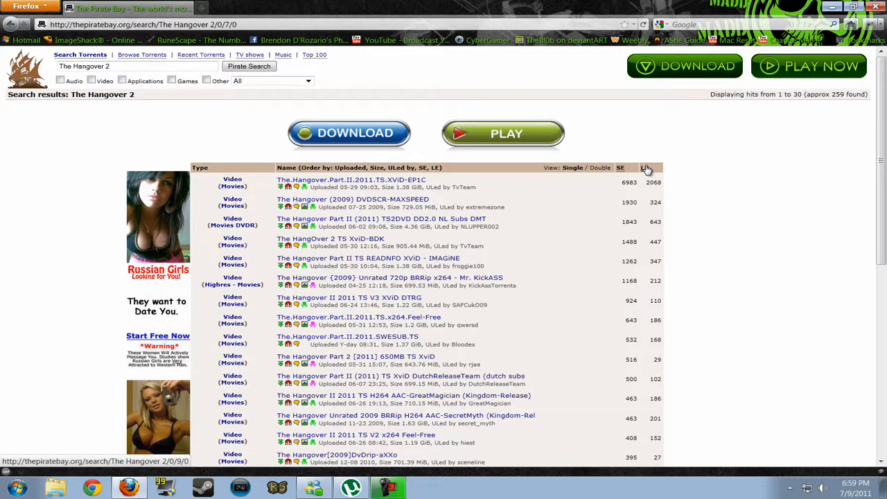
mouse_move(679, 334)
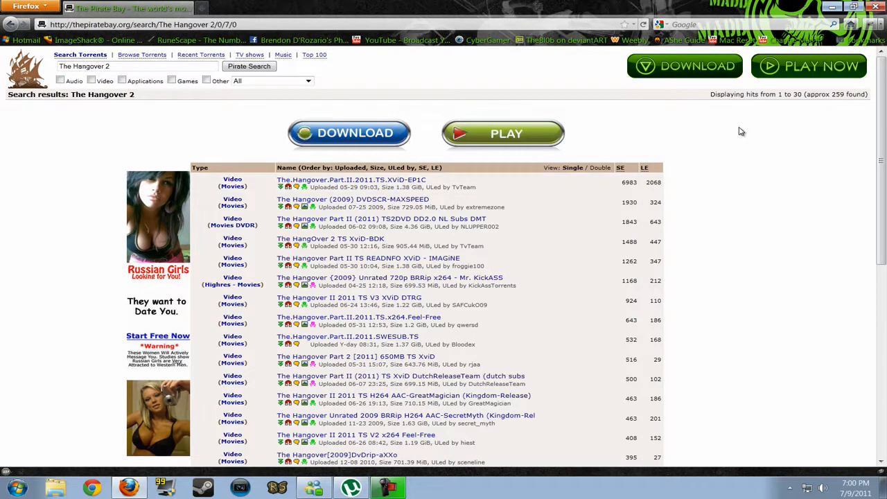
mouse_move(276, 164)
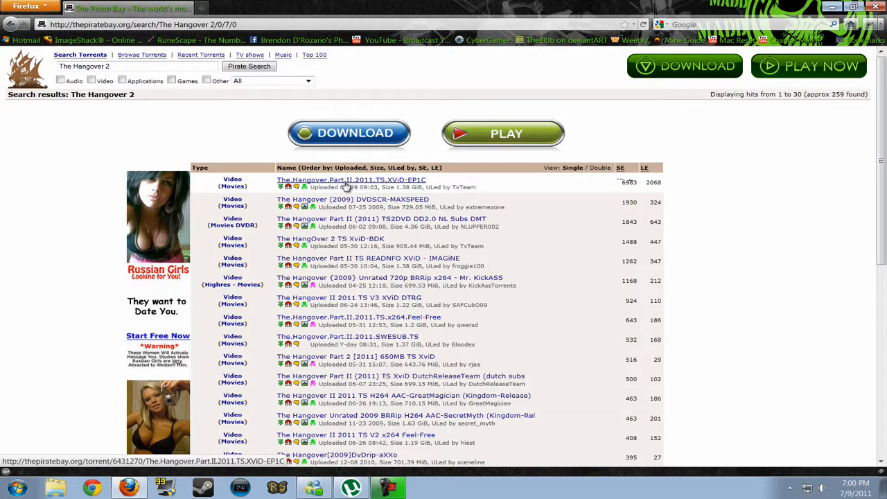
click(349, 180)
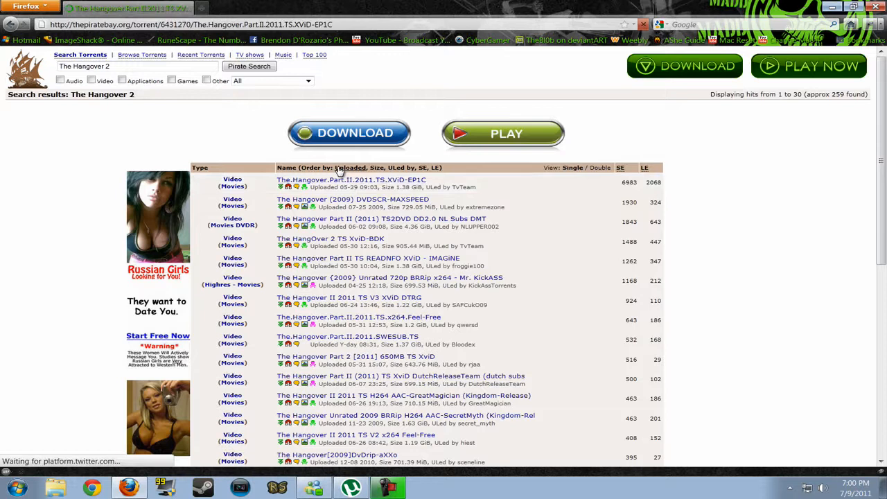
click(350, 180)
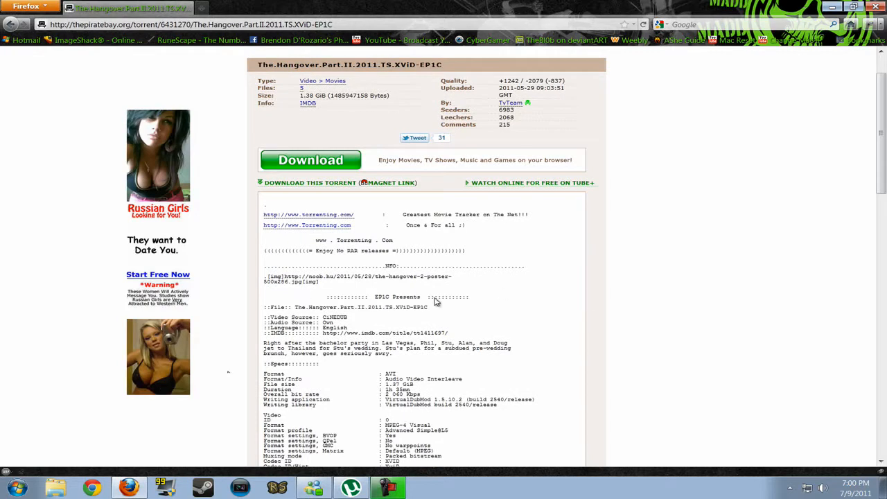
mouse_move(376, 223)
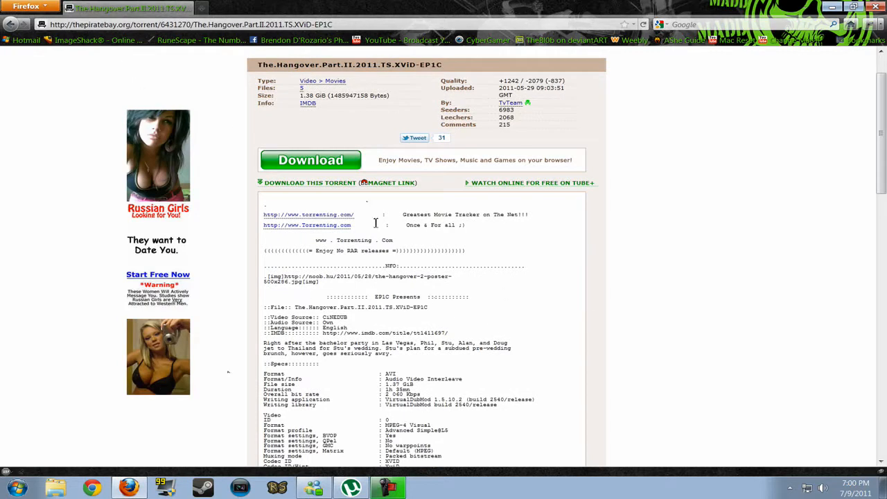
scroll(down, 3)
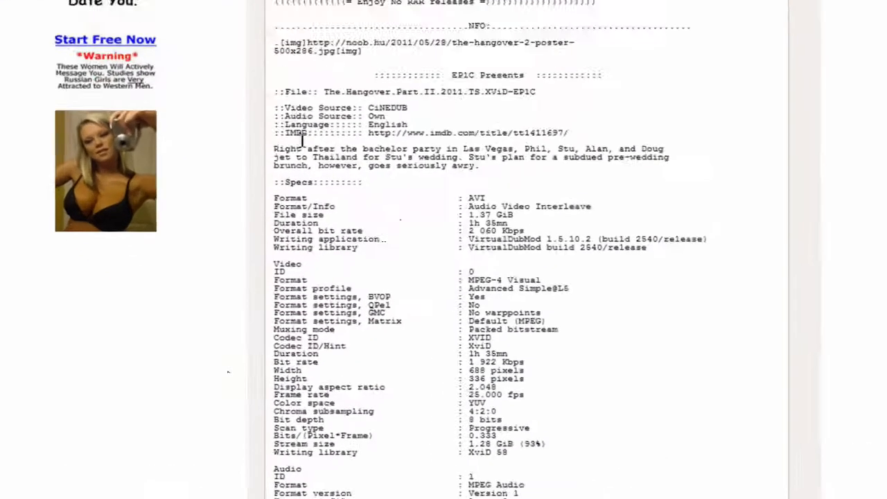
scroll(down, 3)
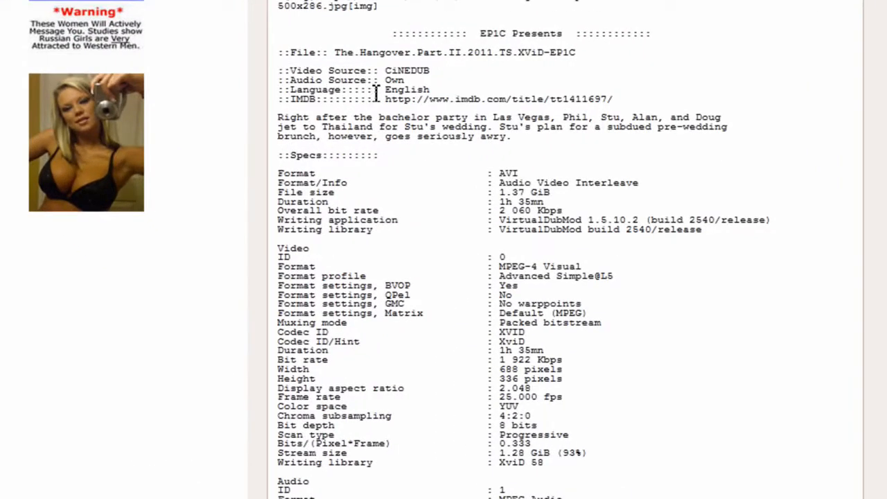
double_click(408, 89)
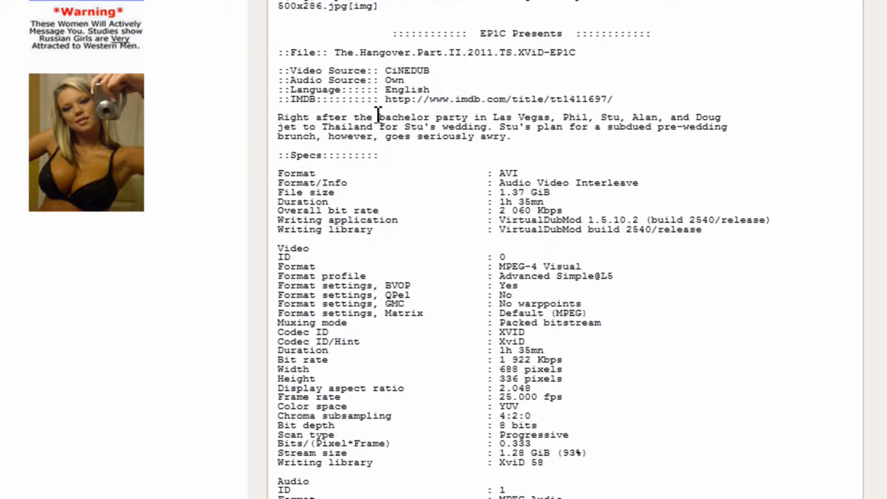
scroll(down, 3)
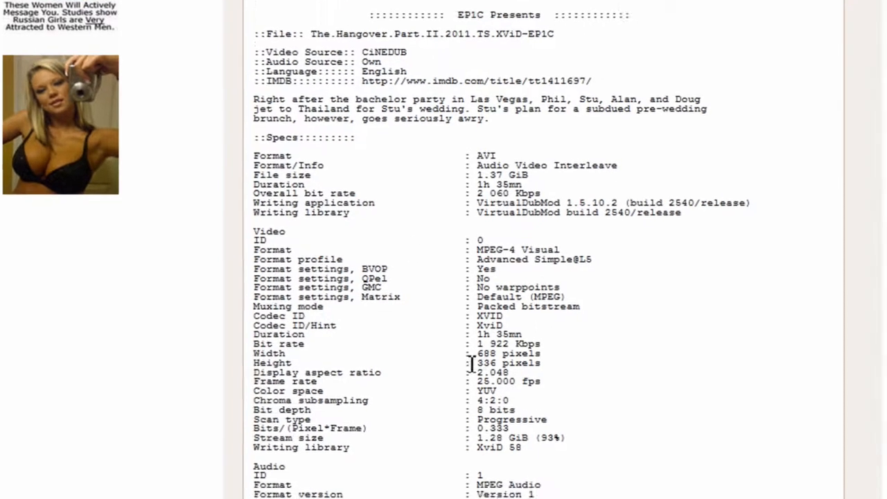
scroll(down, 3)
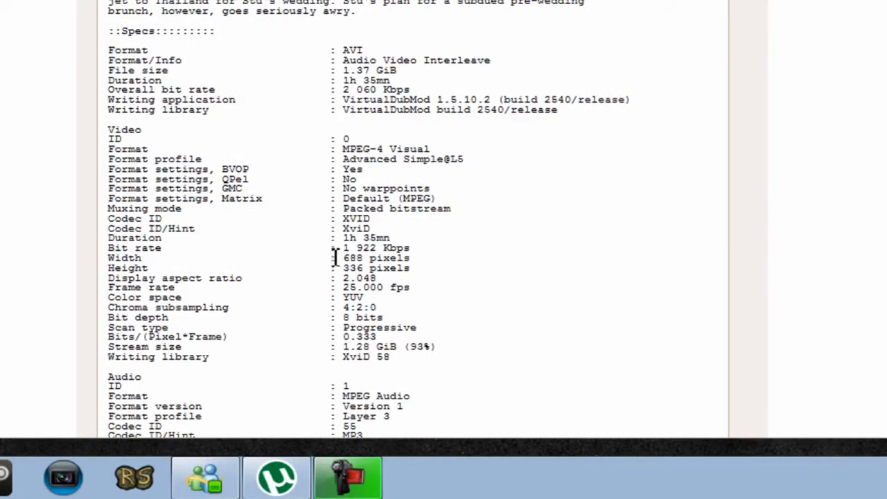
mouse_move(335, 258)
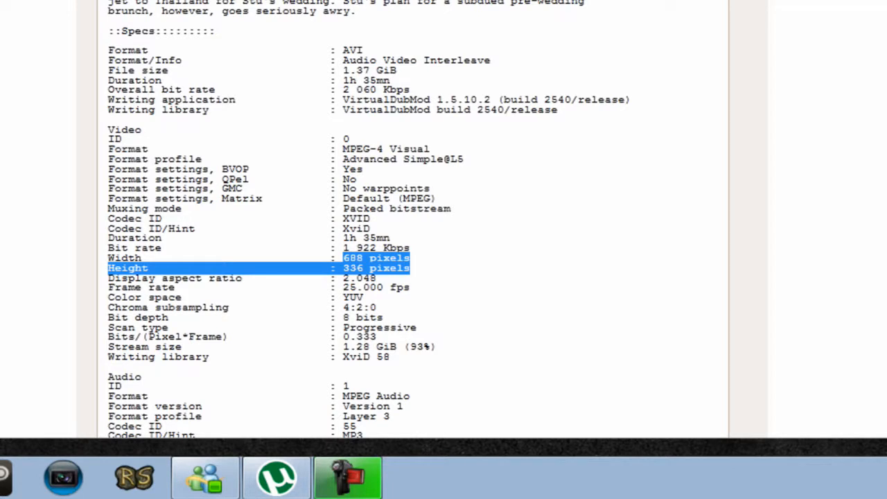
click(440, 270)
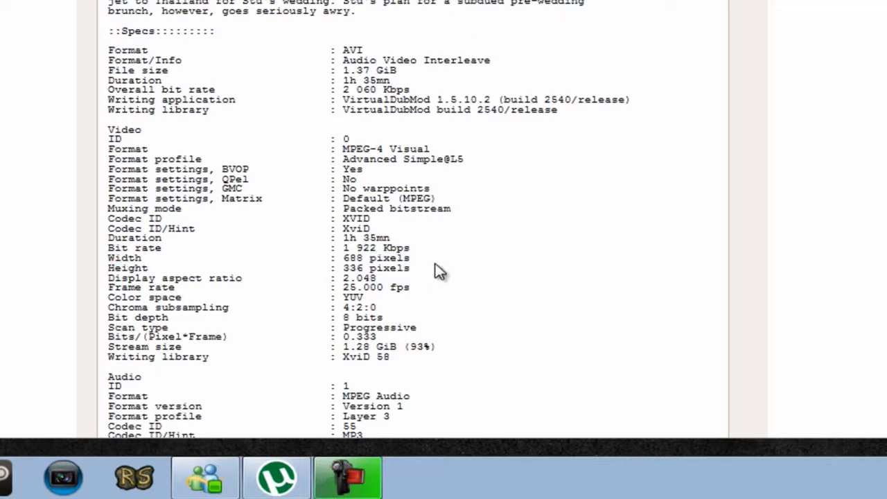
mouse_move(426, 77)
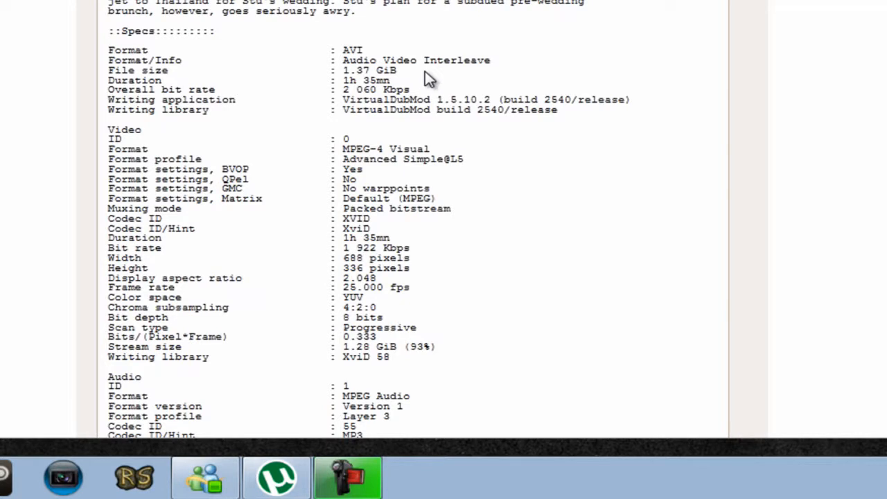
scroll(up, 3)
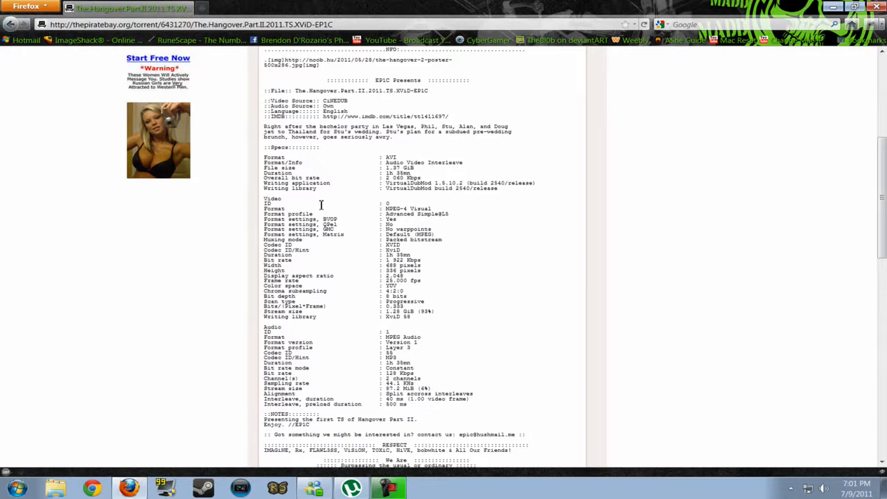
scroll(down, 3)
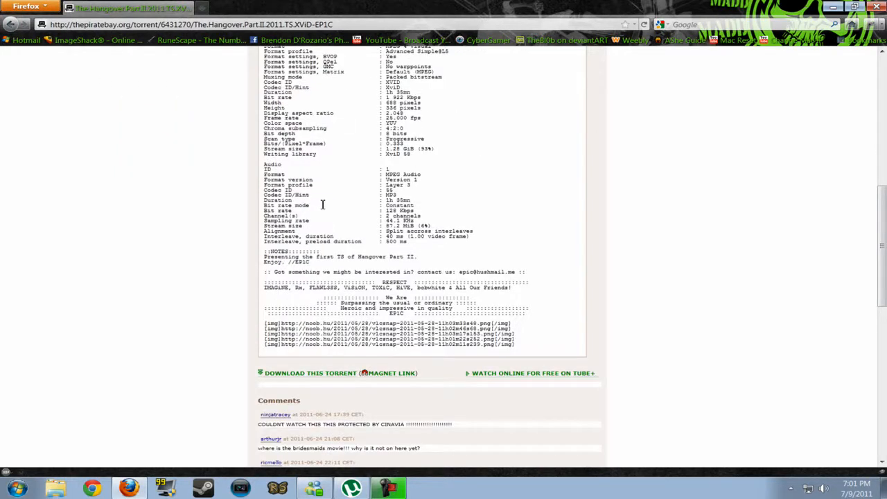
scroll(down, 3)
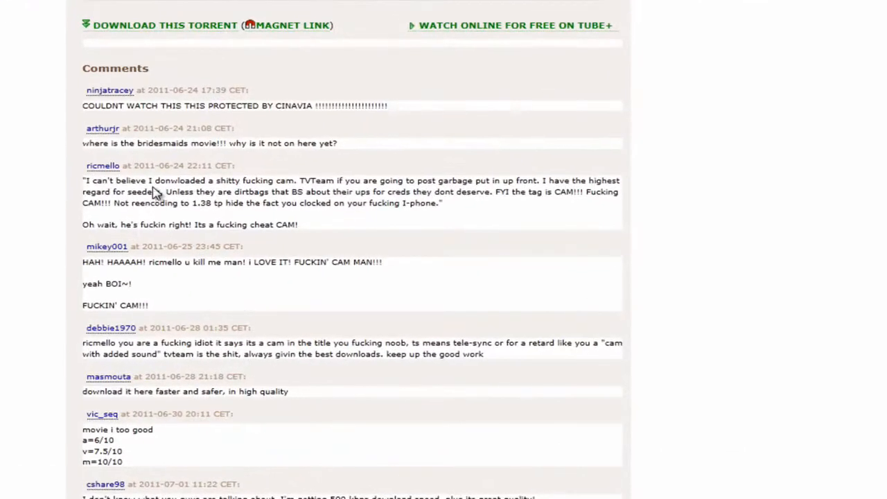
mouse_move(201, 128)
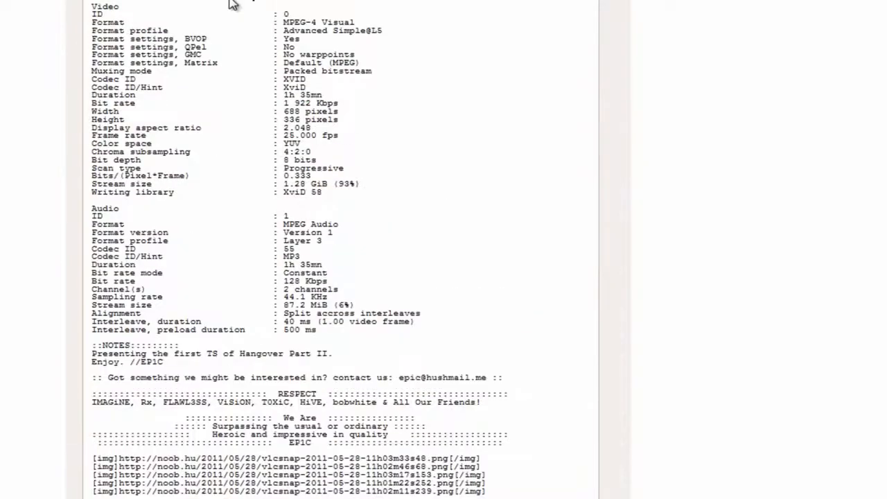
scroll(down, 3)
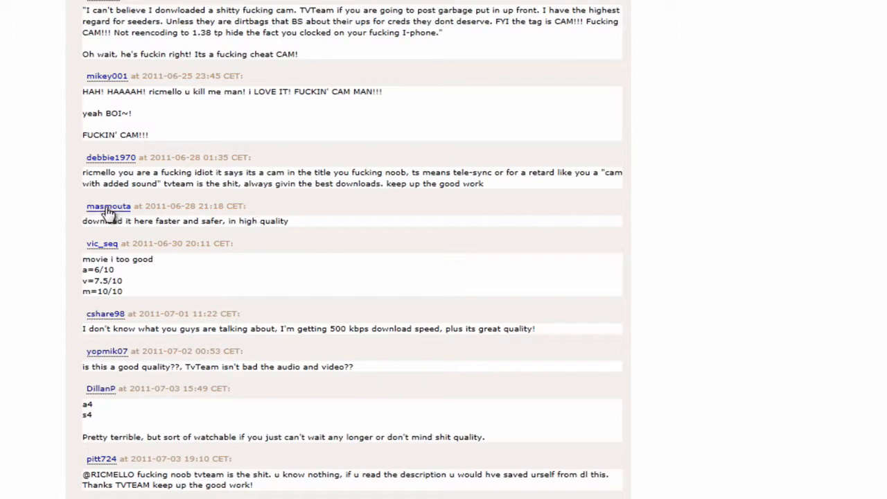
mouse_move(156, 94)
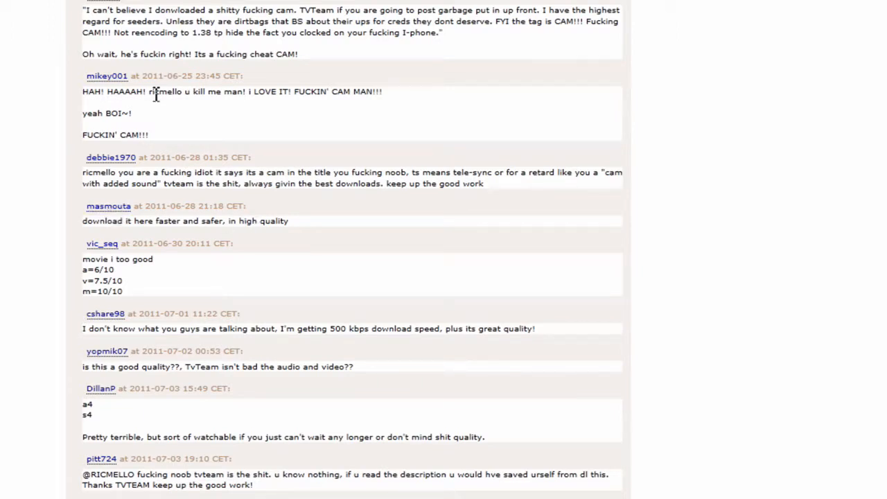
double_click(94, 259)
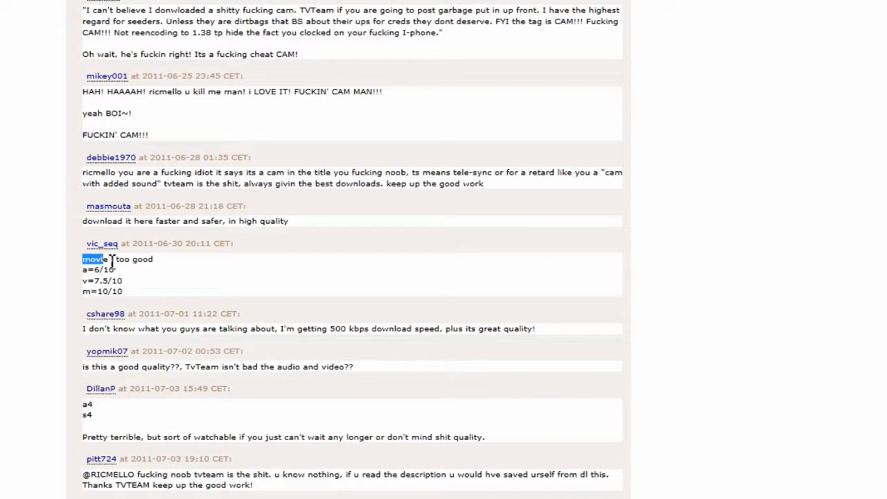
drag(84, 259, 152, 259)
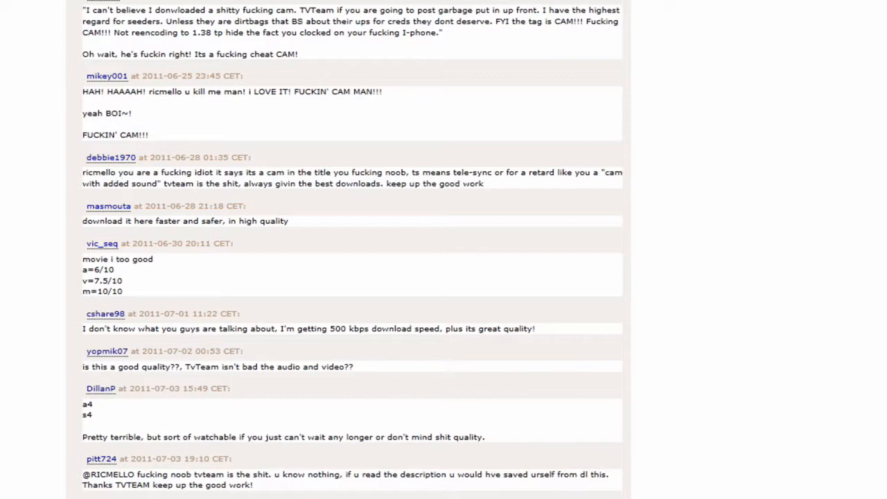
mouse_move(140, 262)
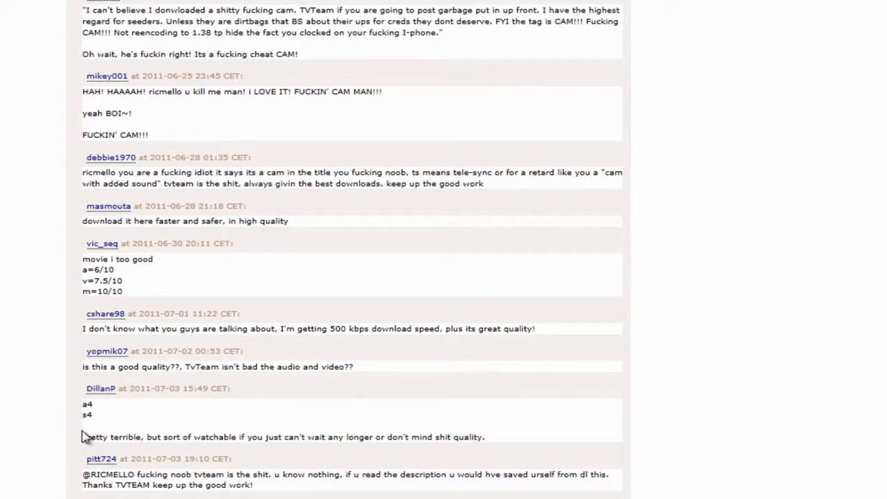
scroll(down, 3)
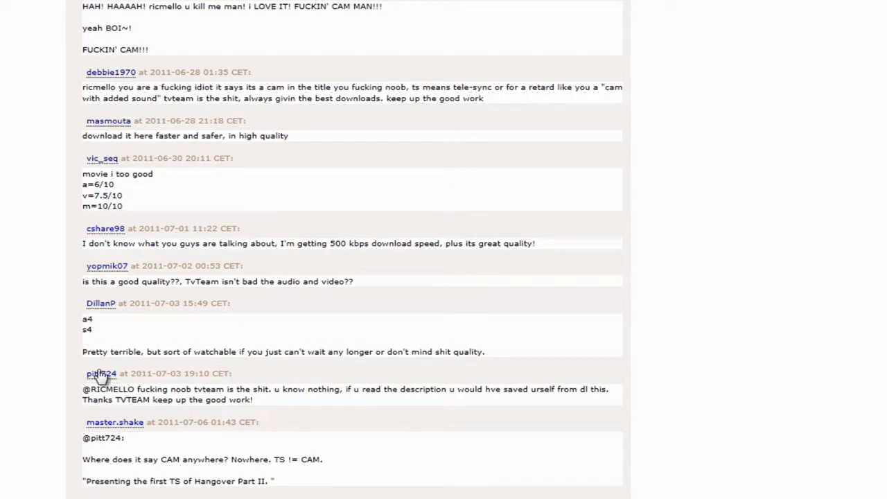
mouse_move(166, 363)
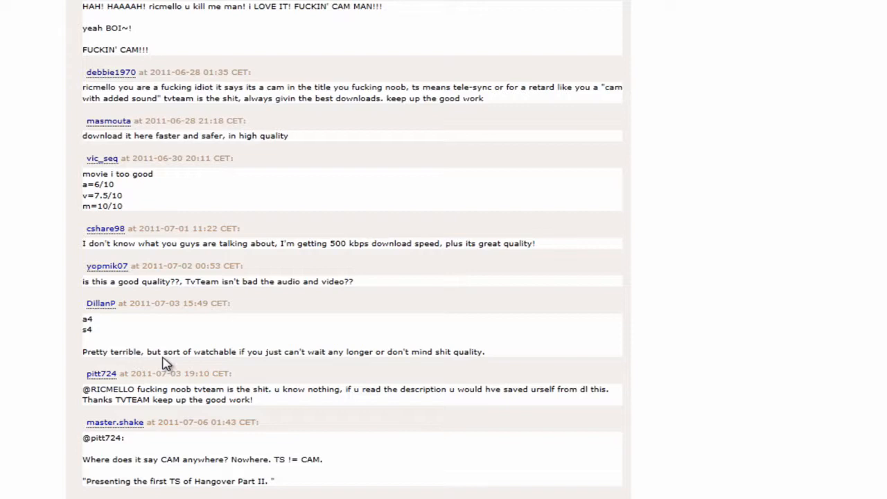
mouse_move(316, 373)
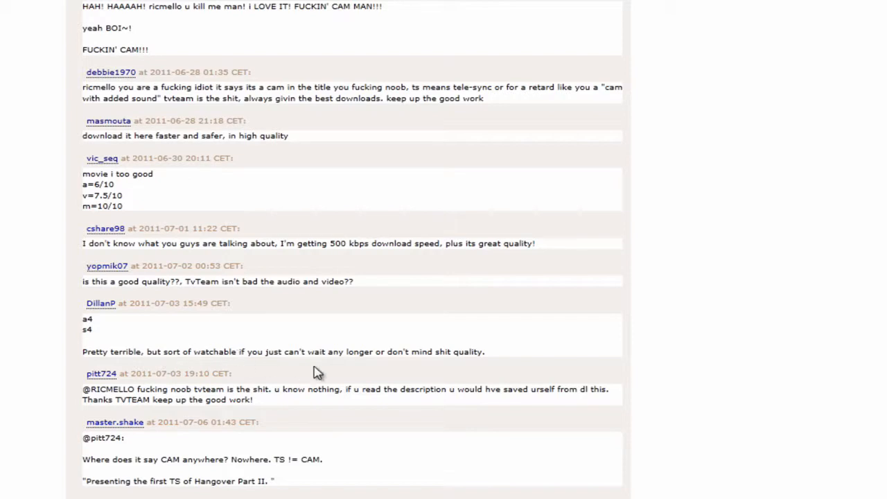
mouse_move(416, 339)
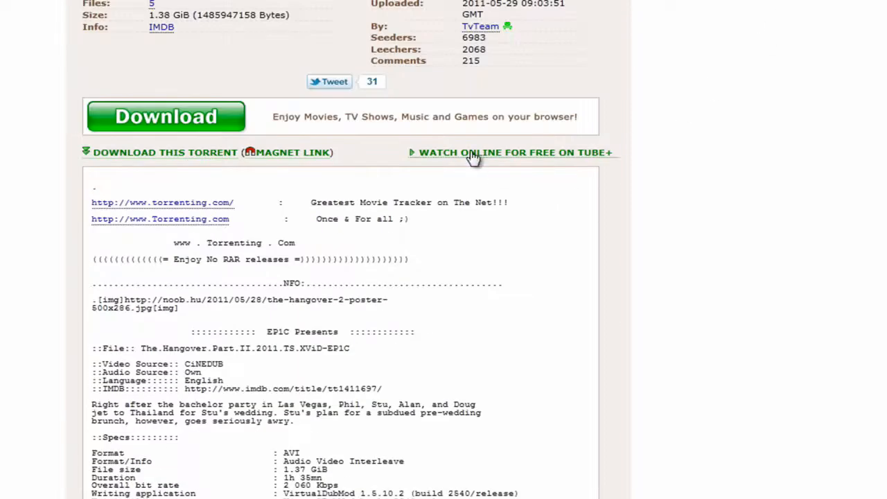
mouse_move(179, 252)
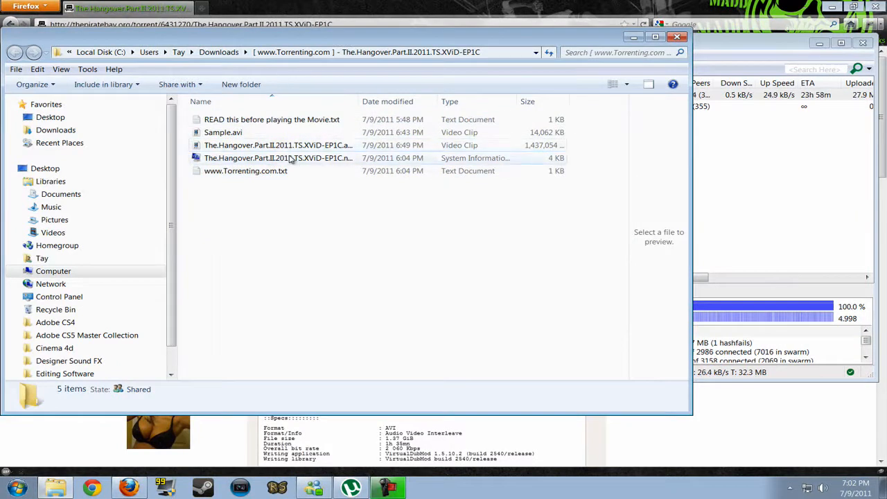
Step: Open the downloaded Hangover Part II movie file from the Downloads folder
double_click(277, 146)
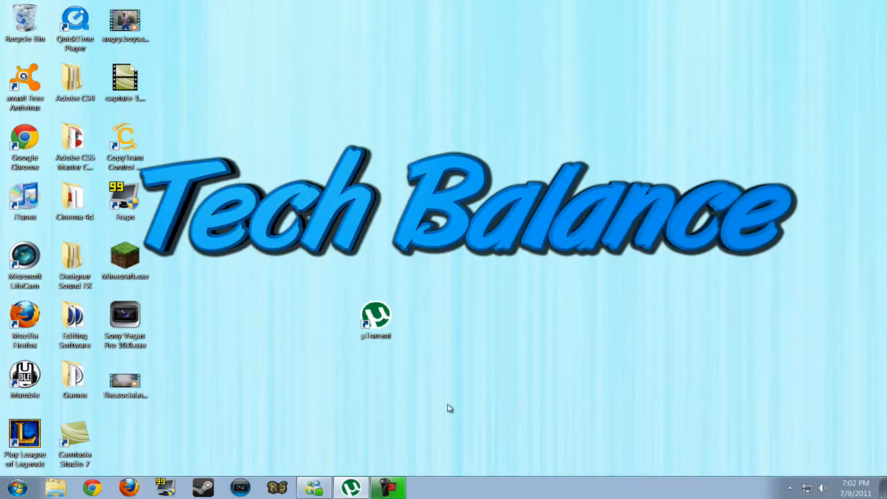
mouse_move(484, 225)
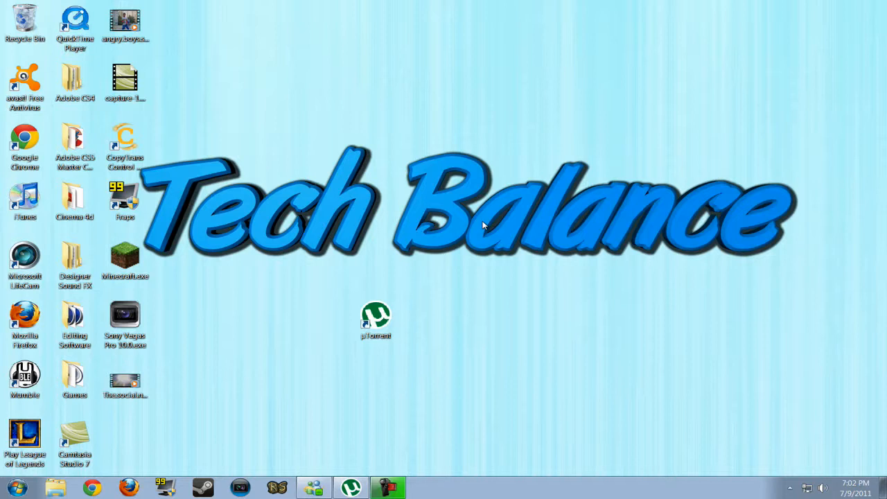
mouse_move(372, 194)
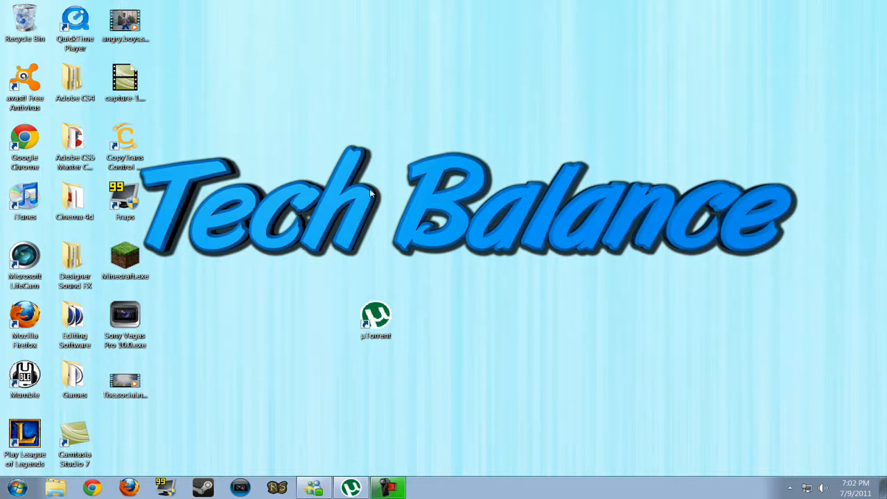
mouse_move(385, 111)
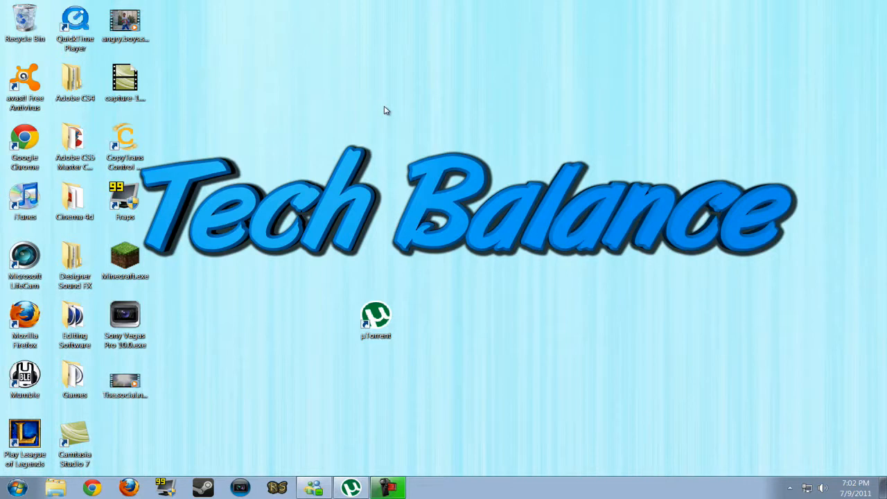